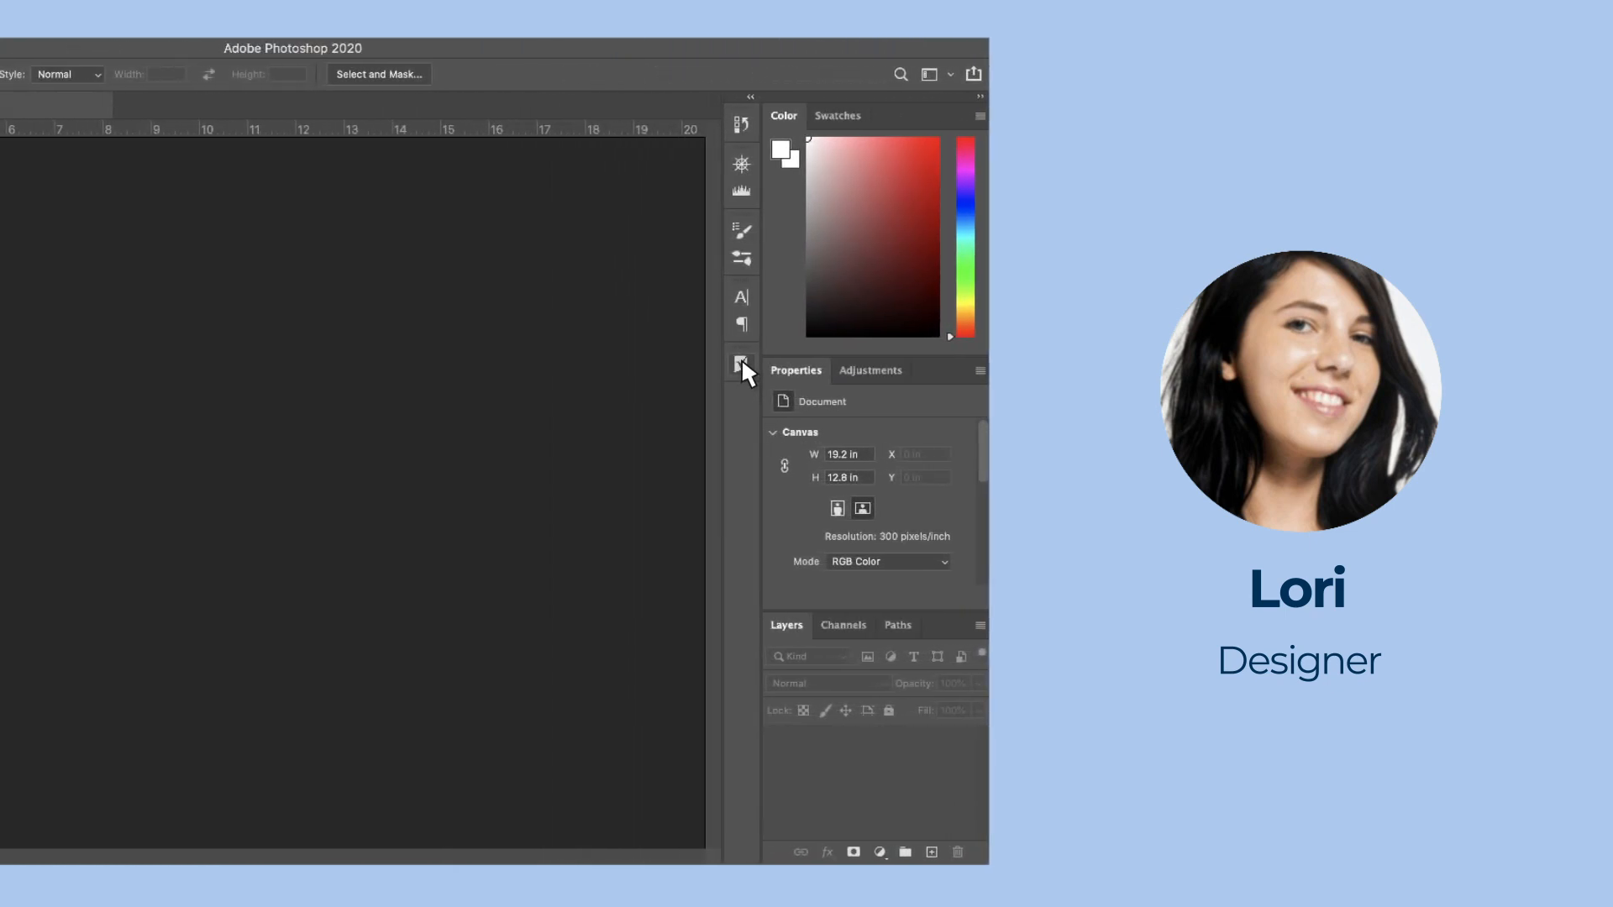
Step: Search the Smartsheet panel for 'Team Win Social' and load the Team win social row
click(741, 365)
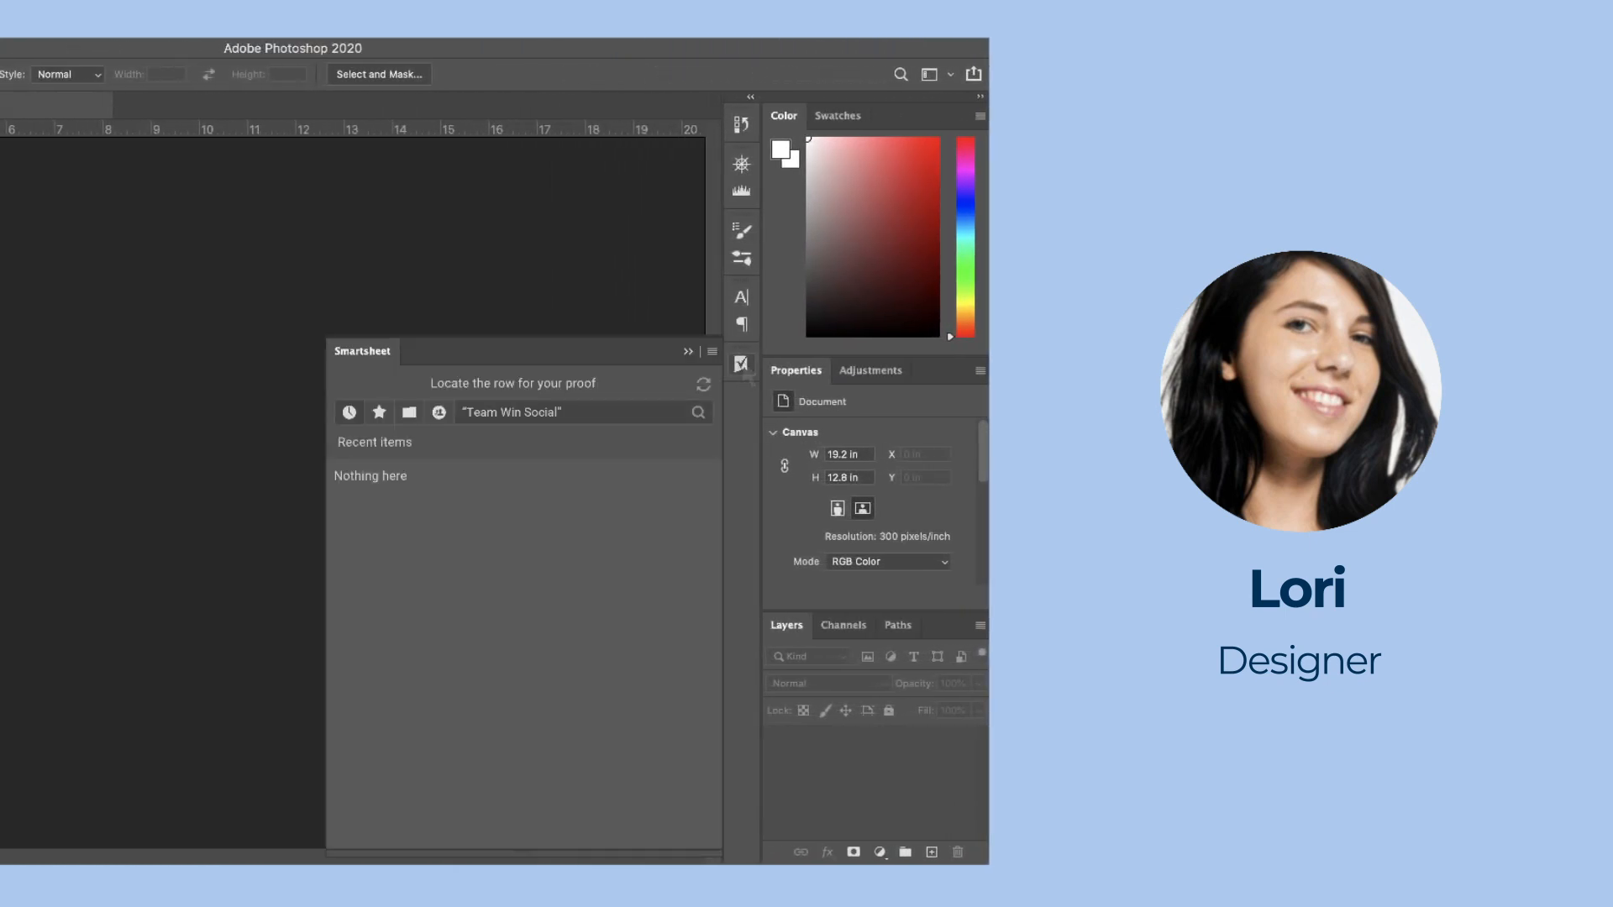
click(699, 414)
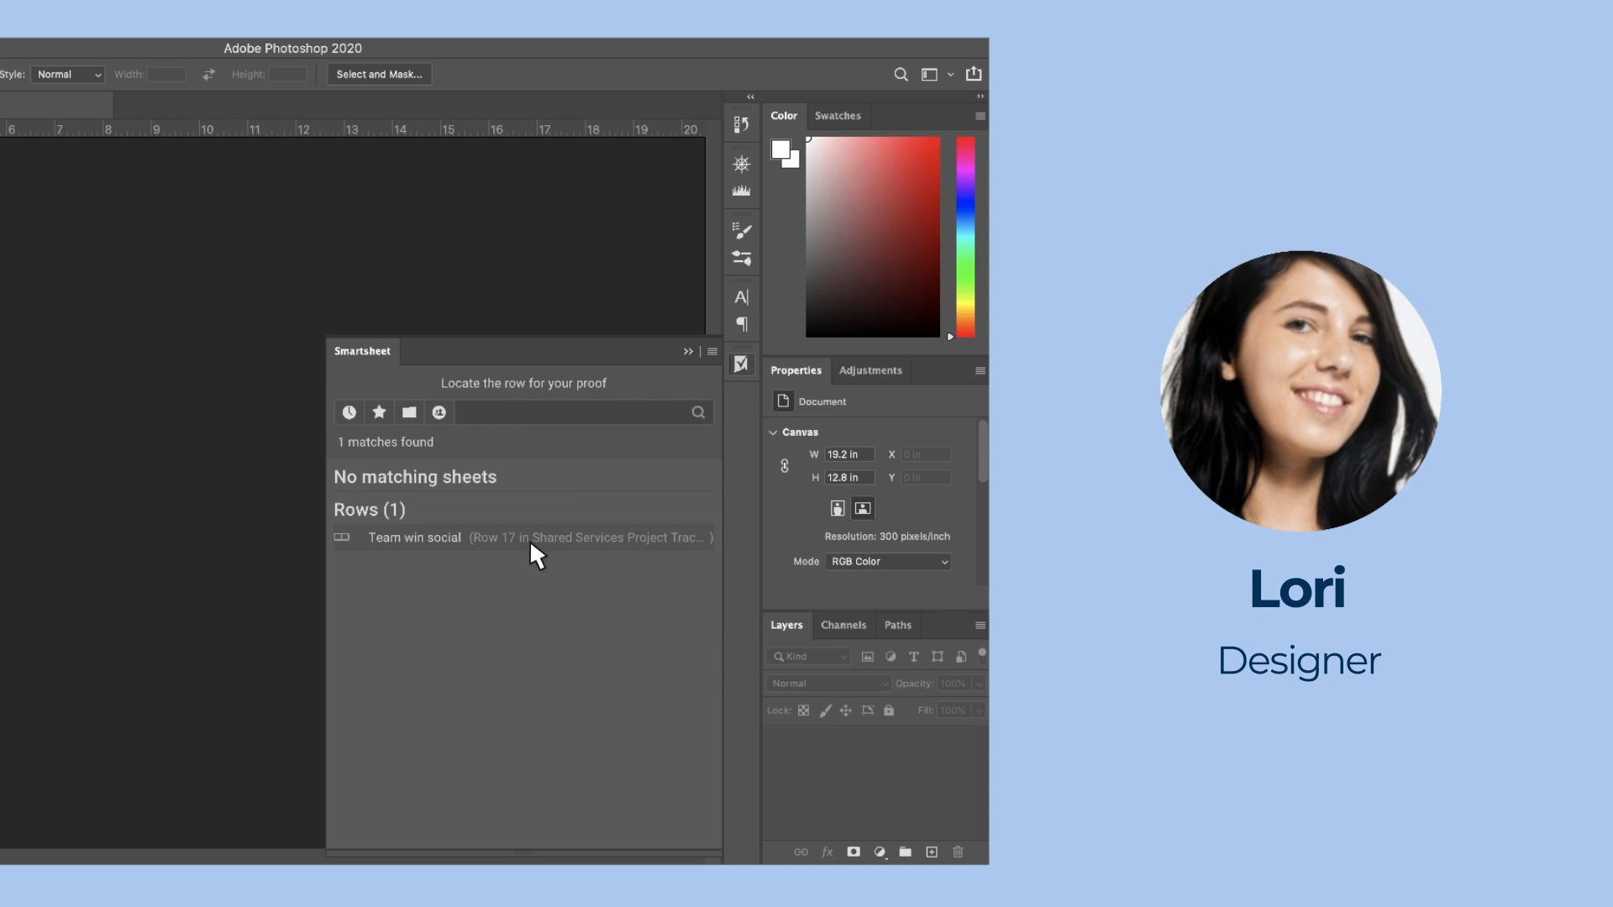
click(413, 538)
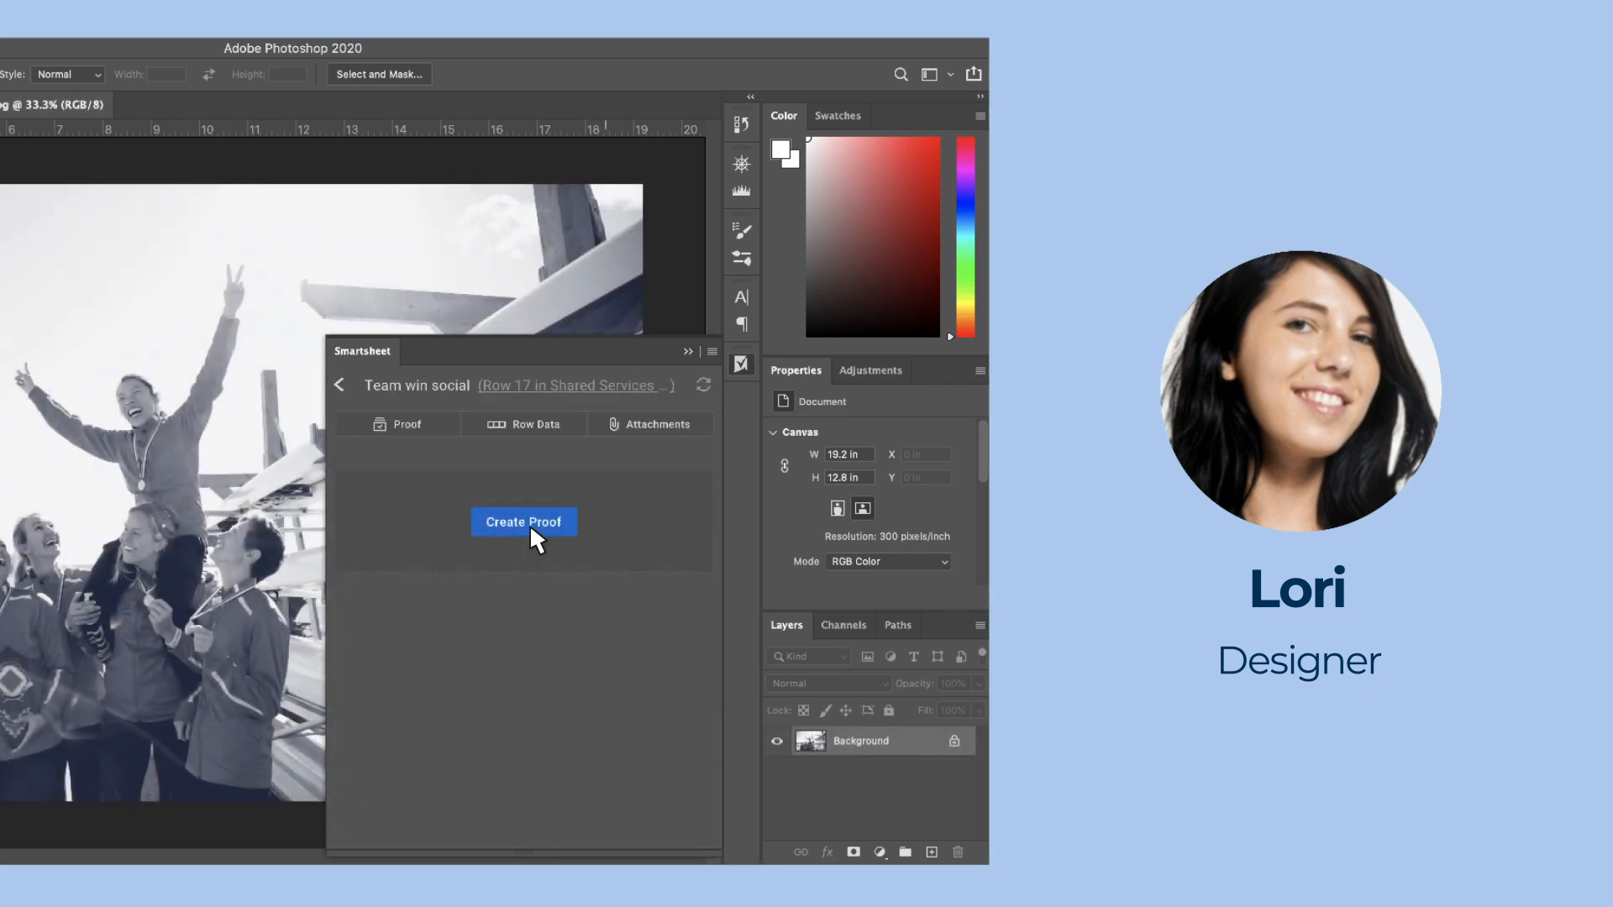
Step: Upload team-win-social.png as proof Version 1 and send the review request to reviewers
click(525, 520)
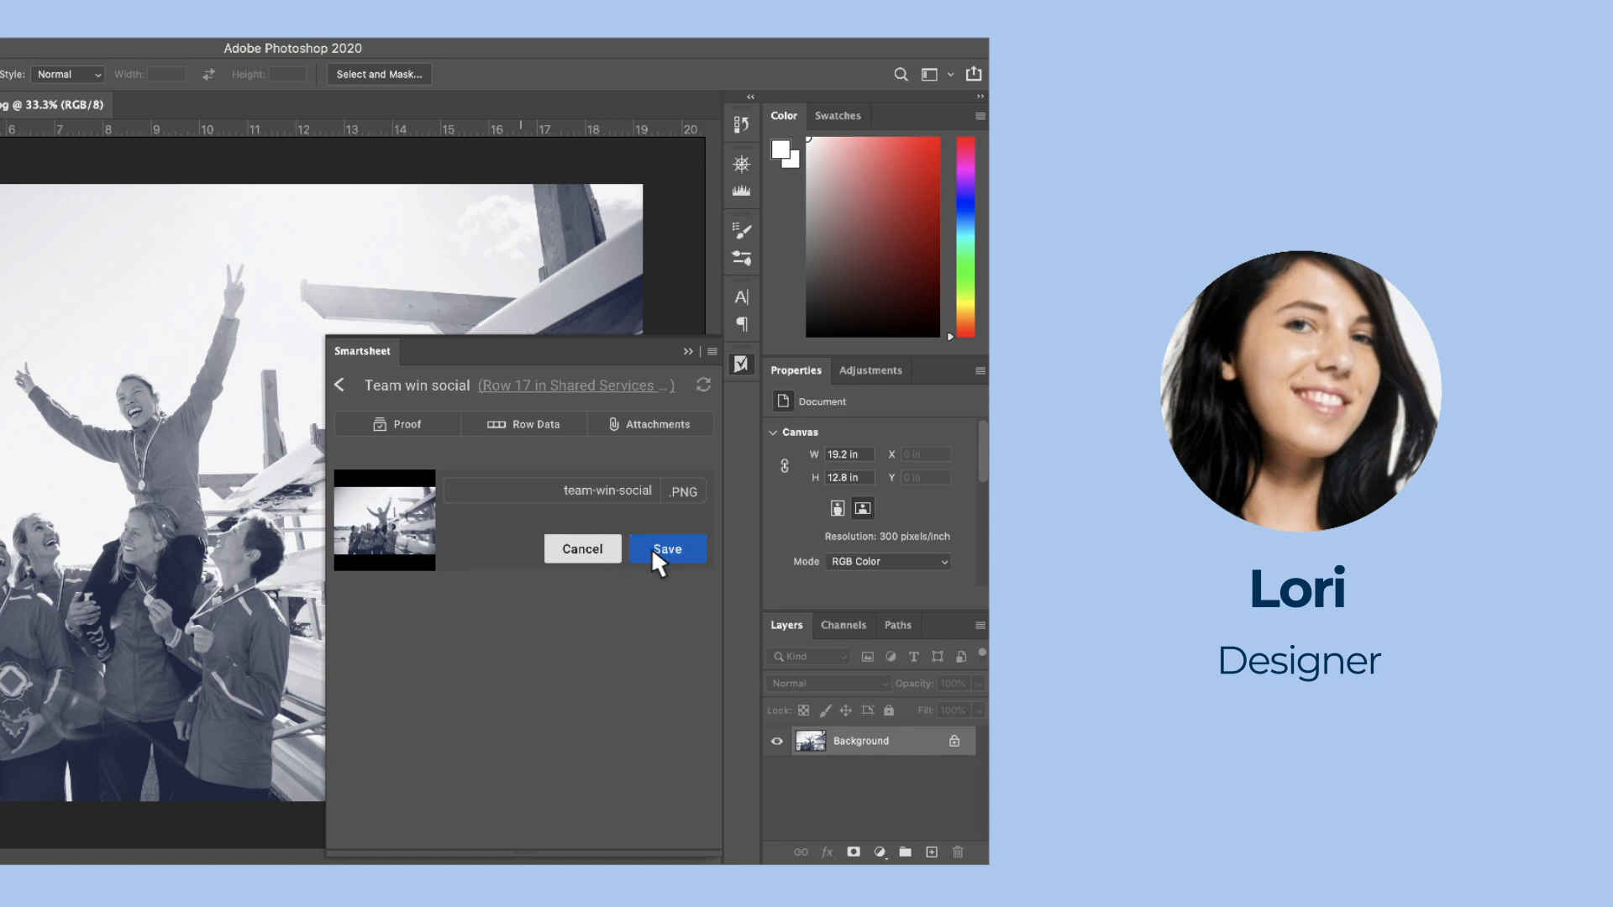
click(665, 548)
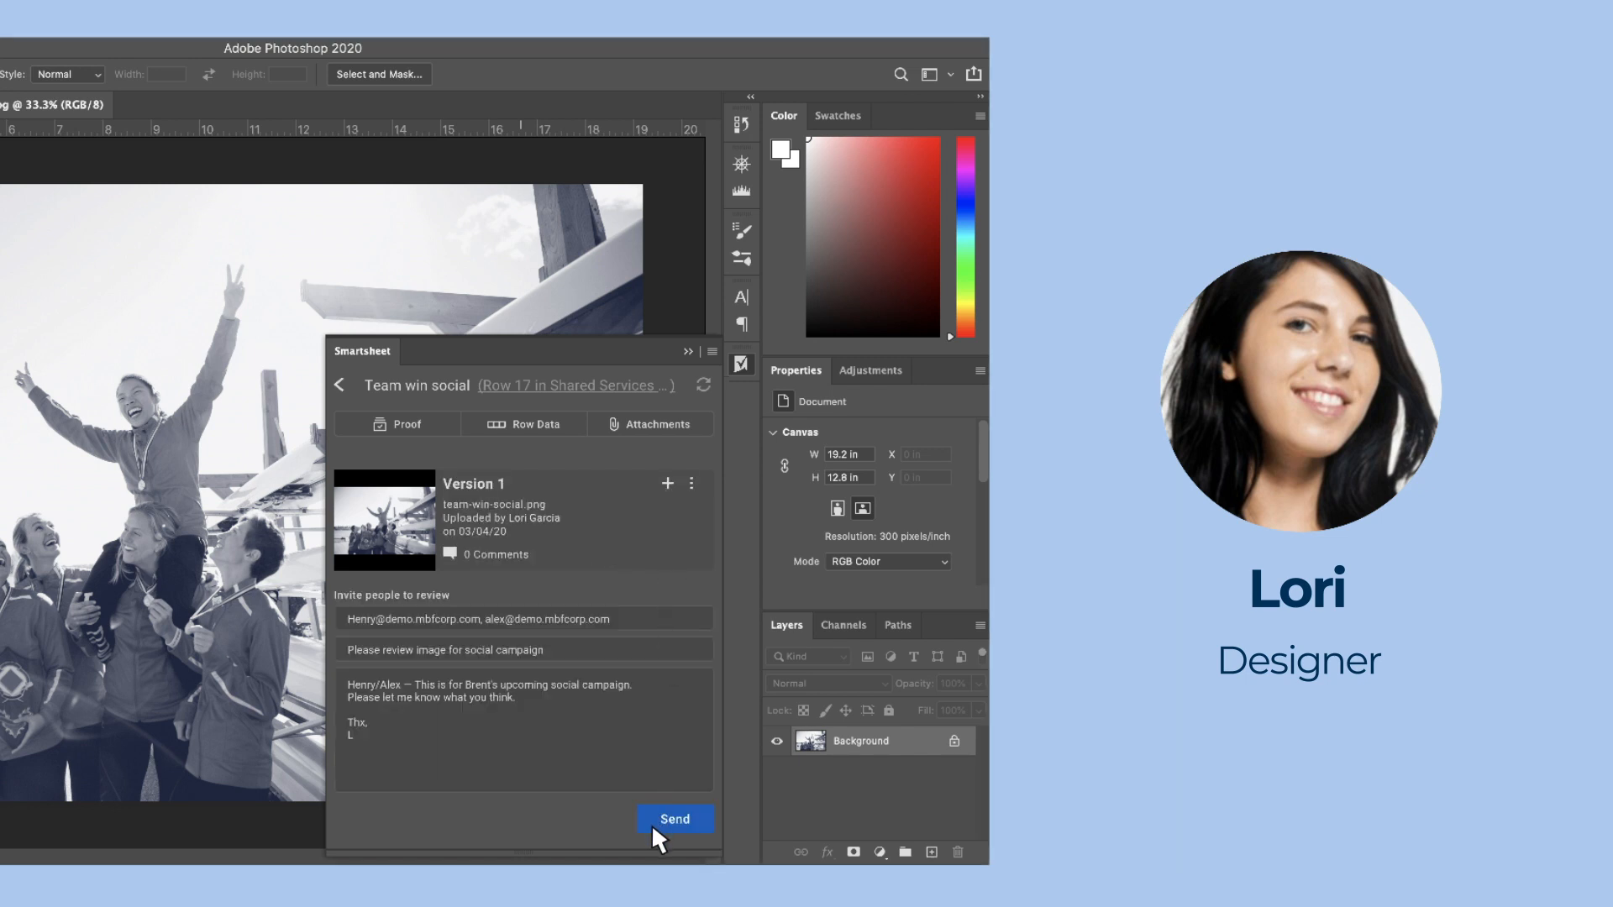
click(676, 818)
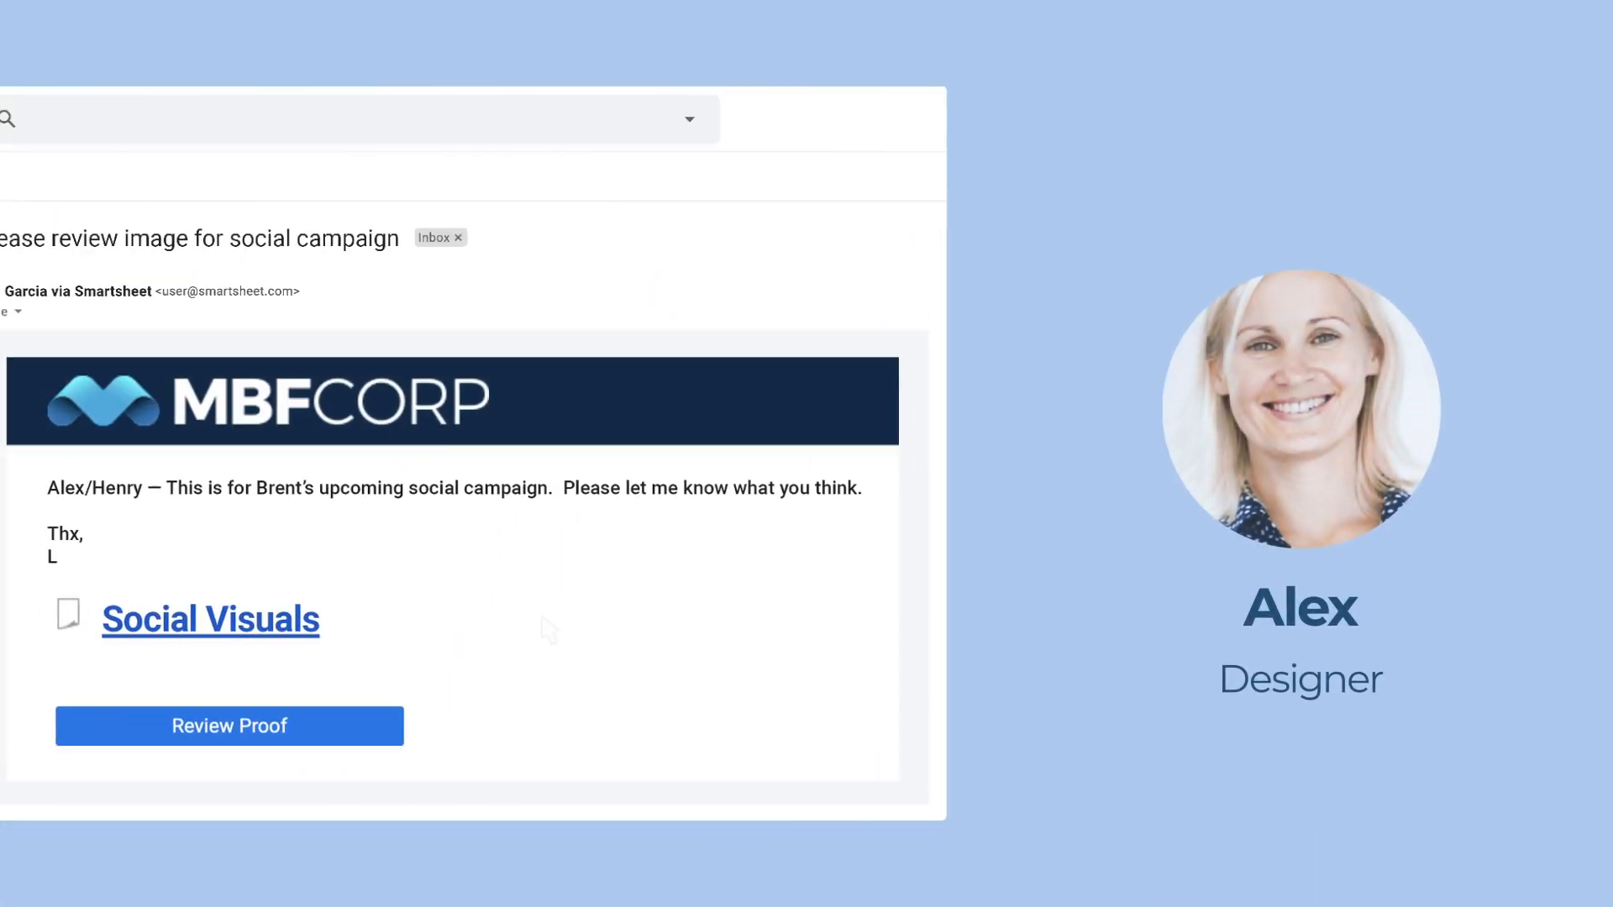
Step: Launch the proof from the review request email's Review Proof button
click(228, 726)
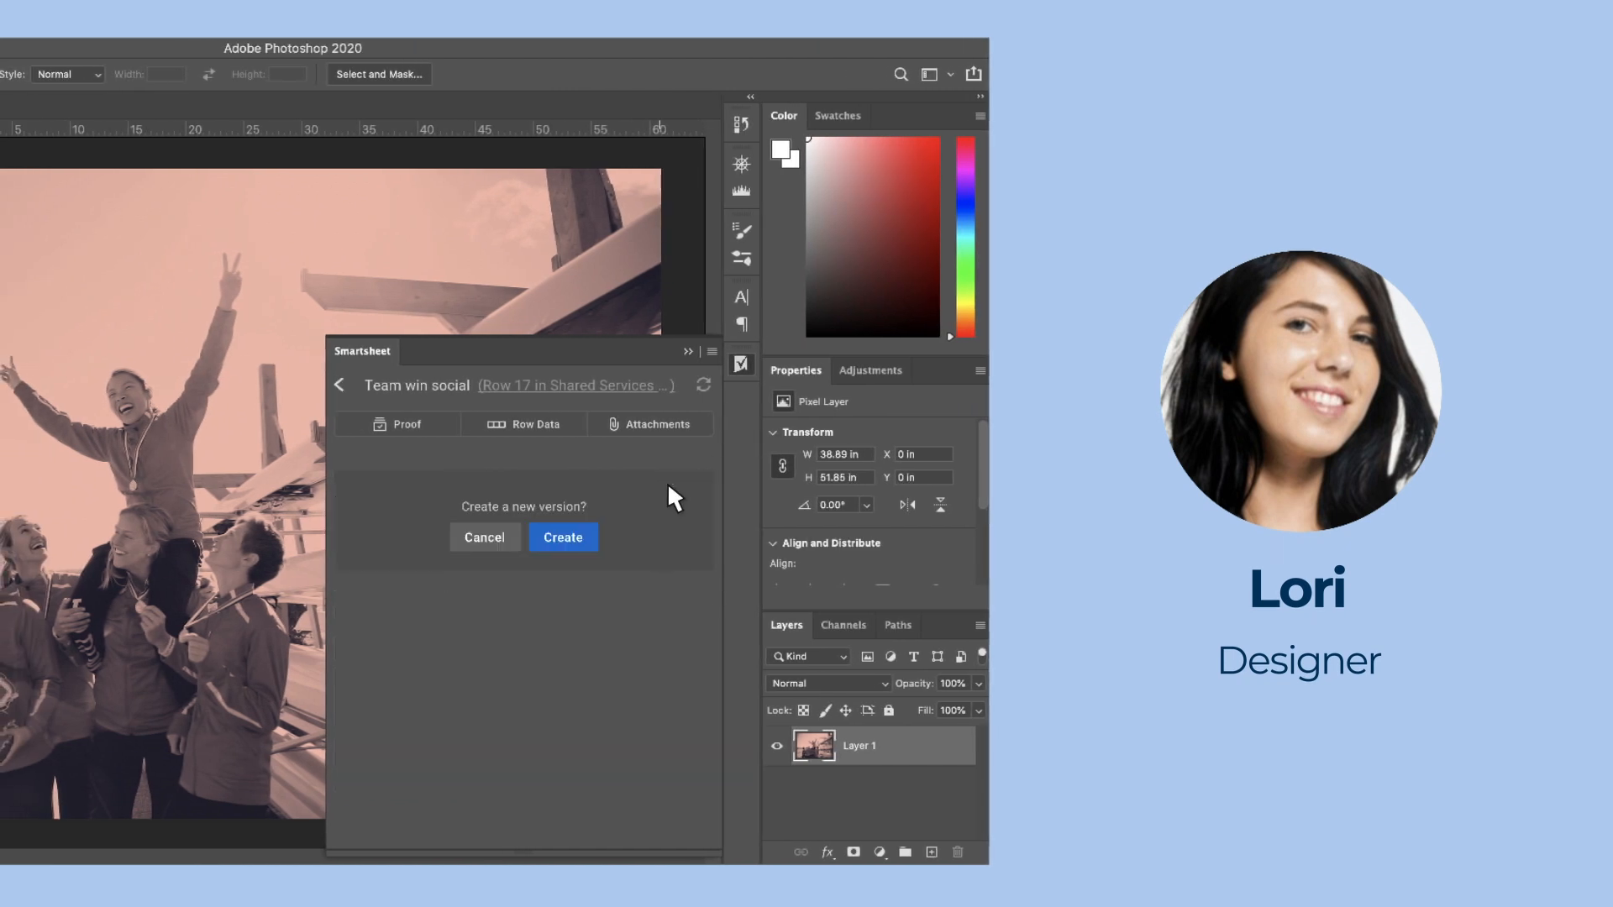
Step: Upload the orange-tinted image as proof Version 2 and send its review invitation
click(563, 538)
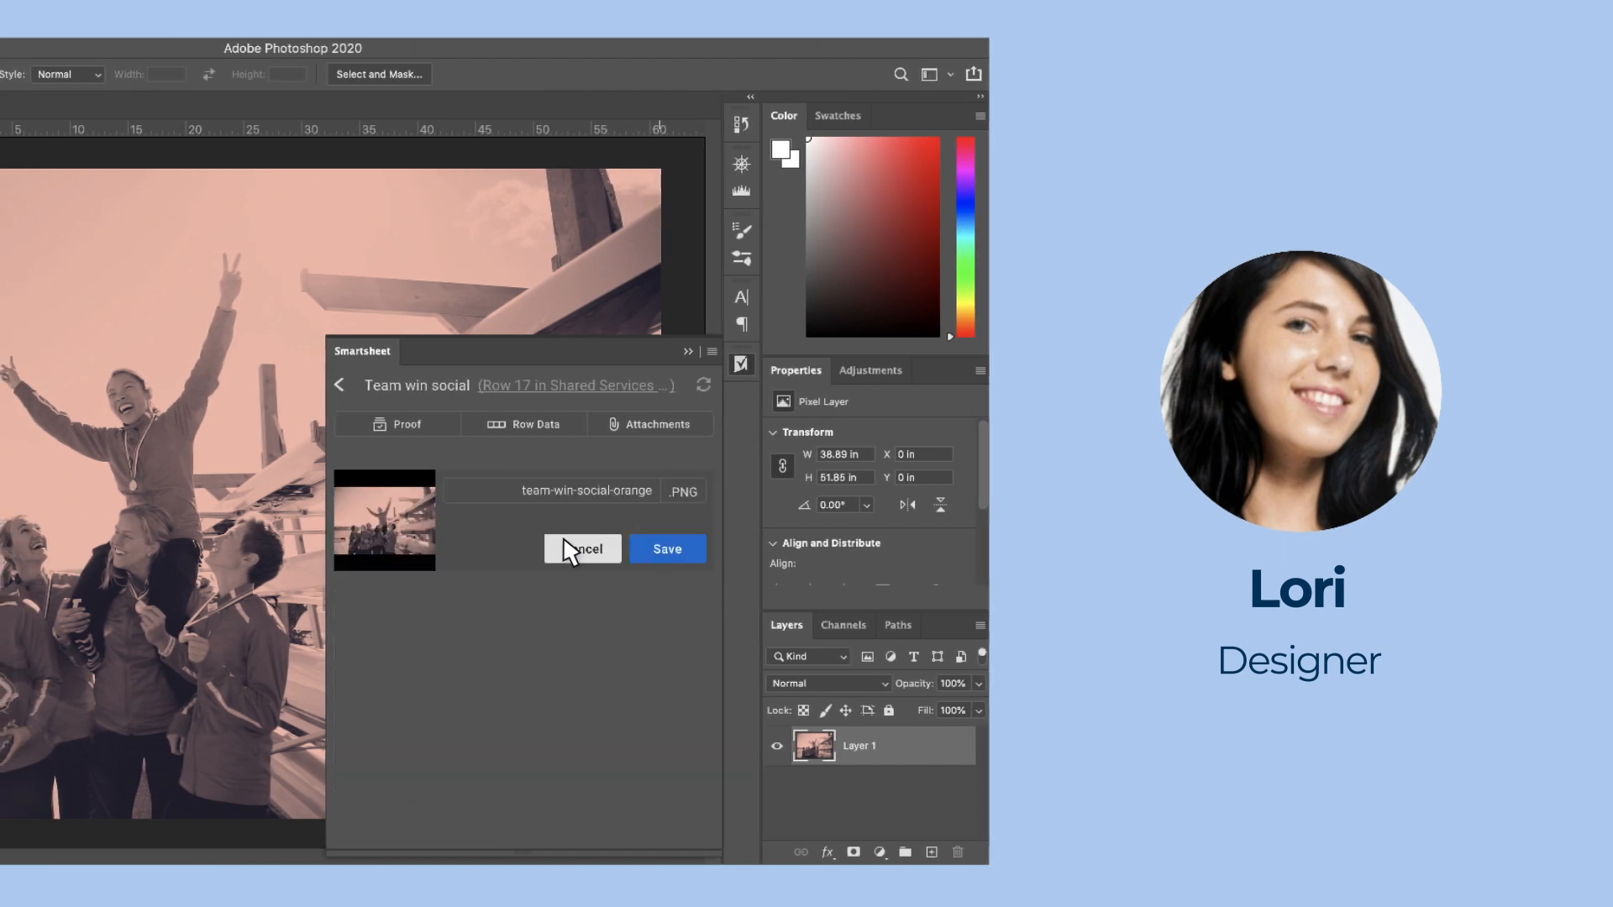
click(667, 548)
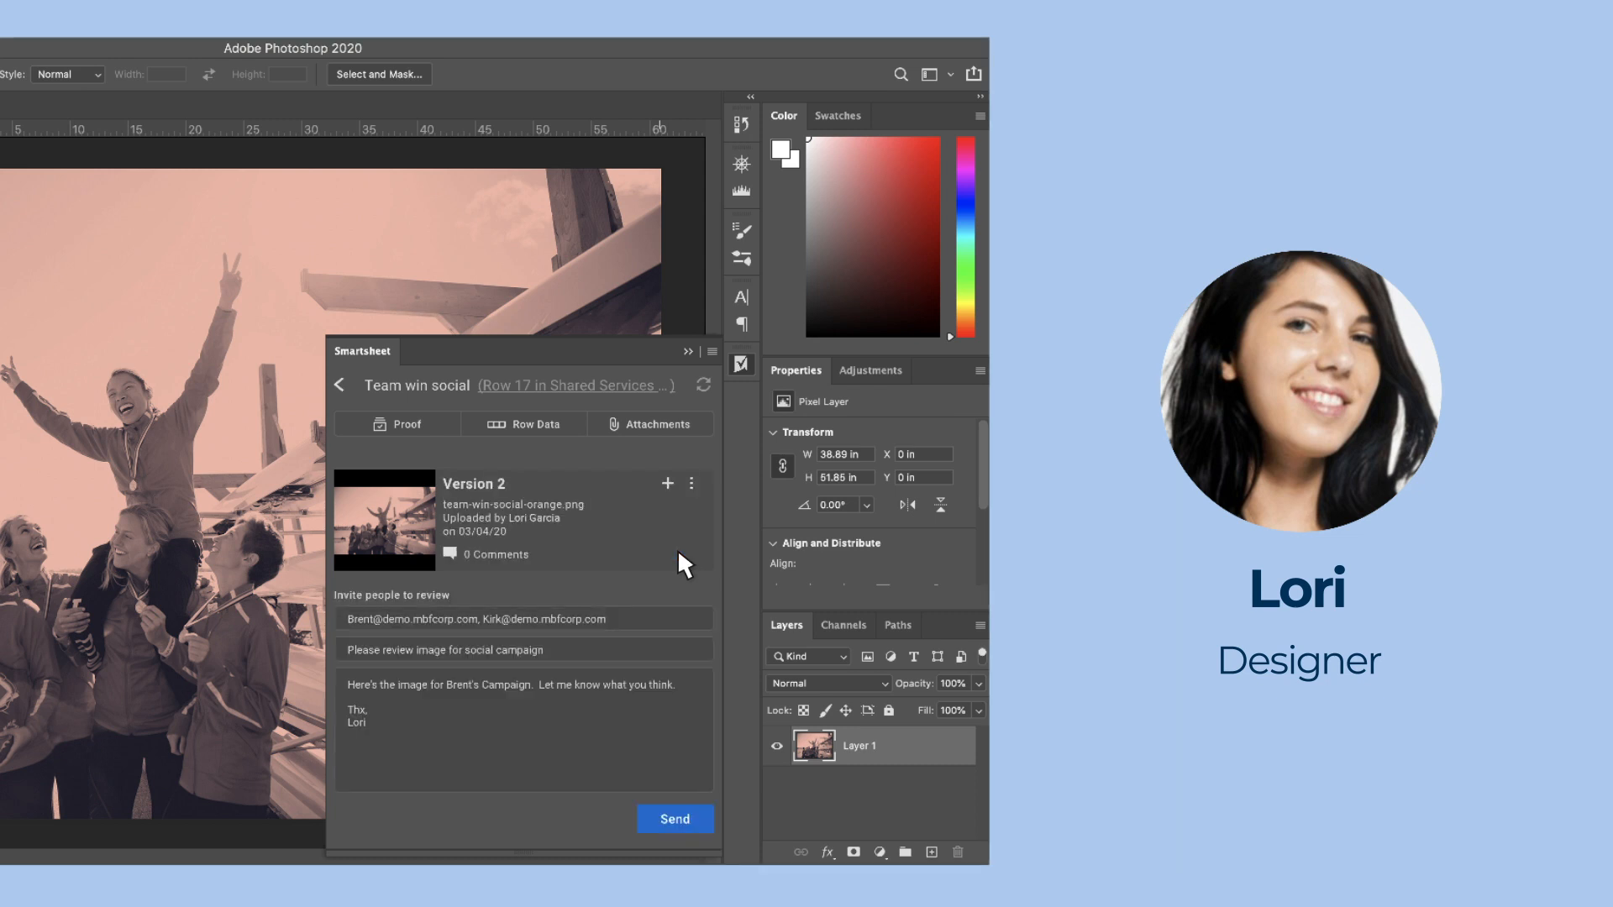
mouse_move(665, 810)
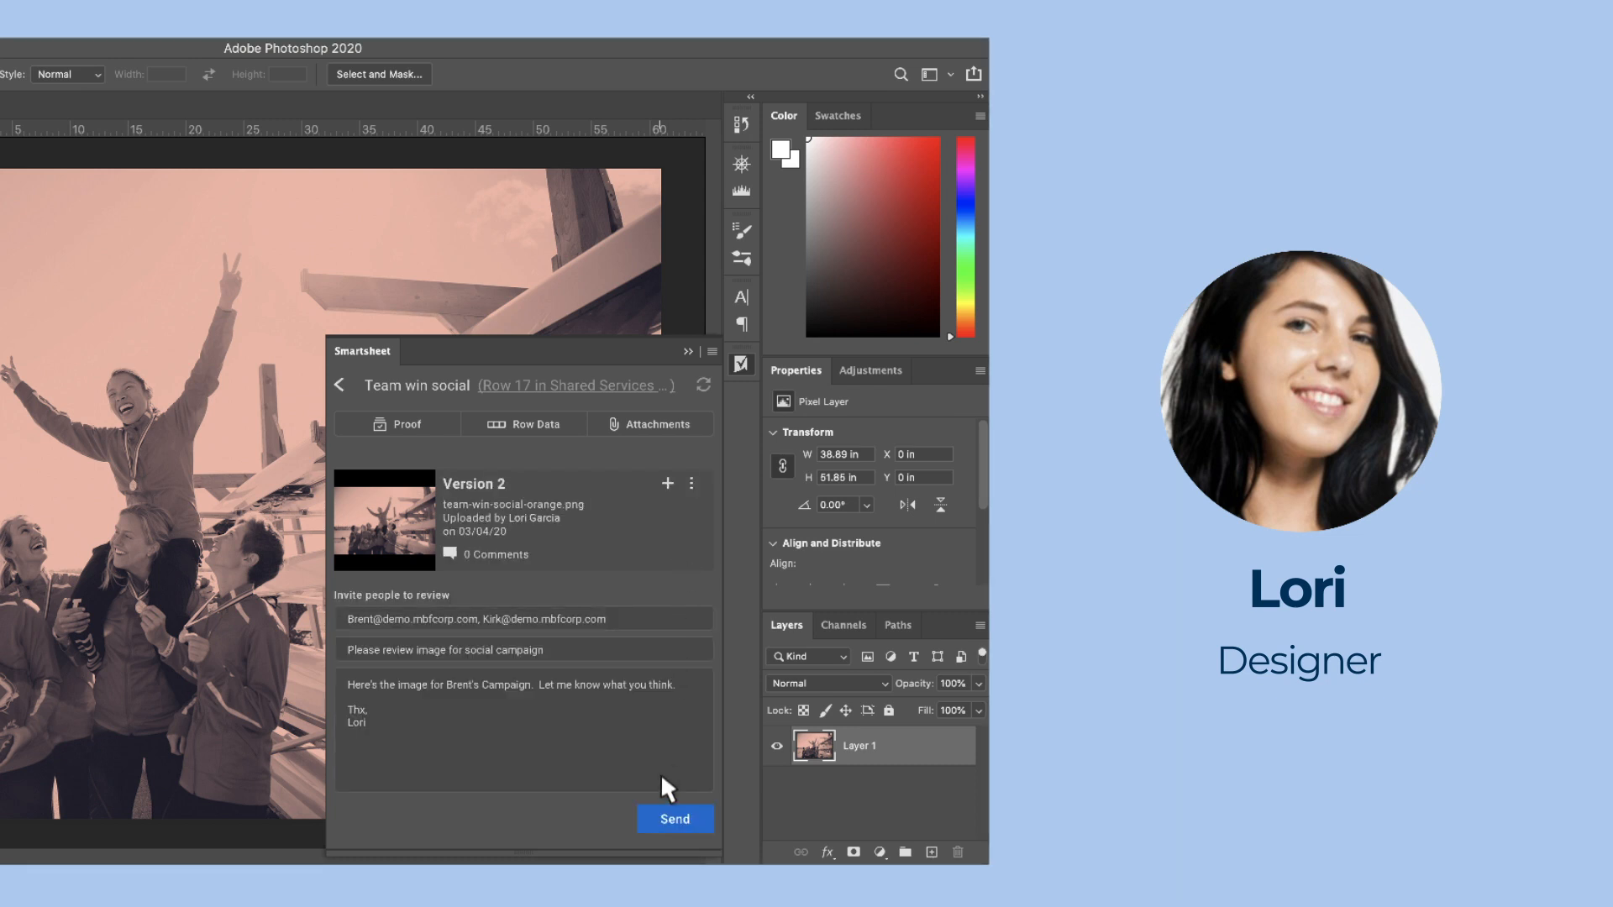
click(676, 820)
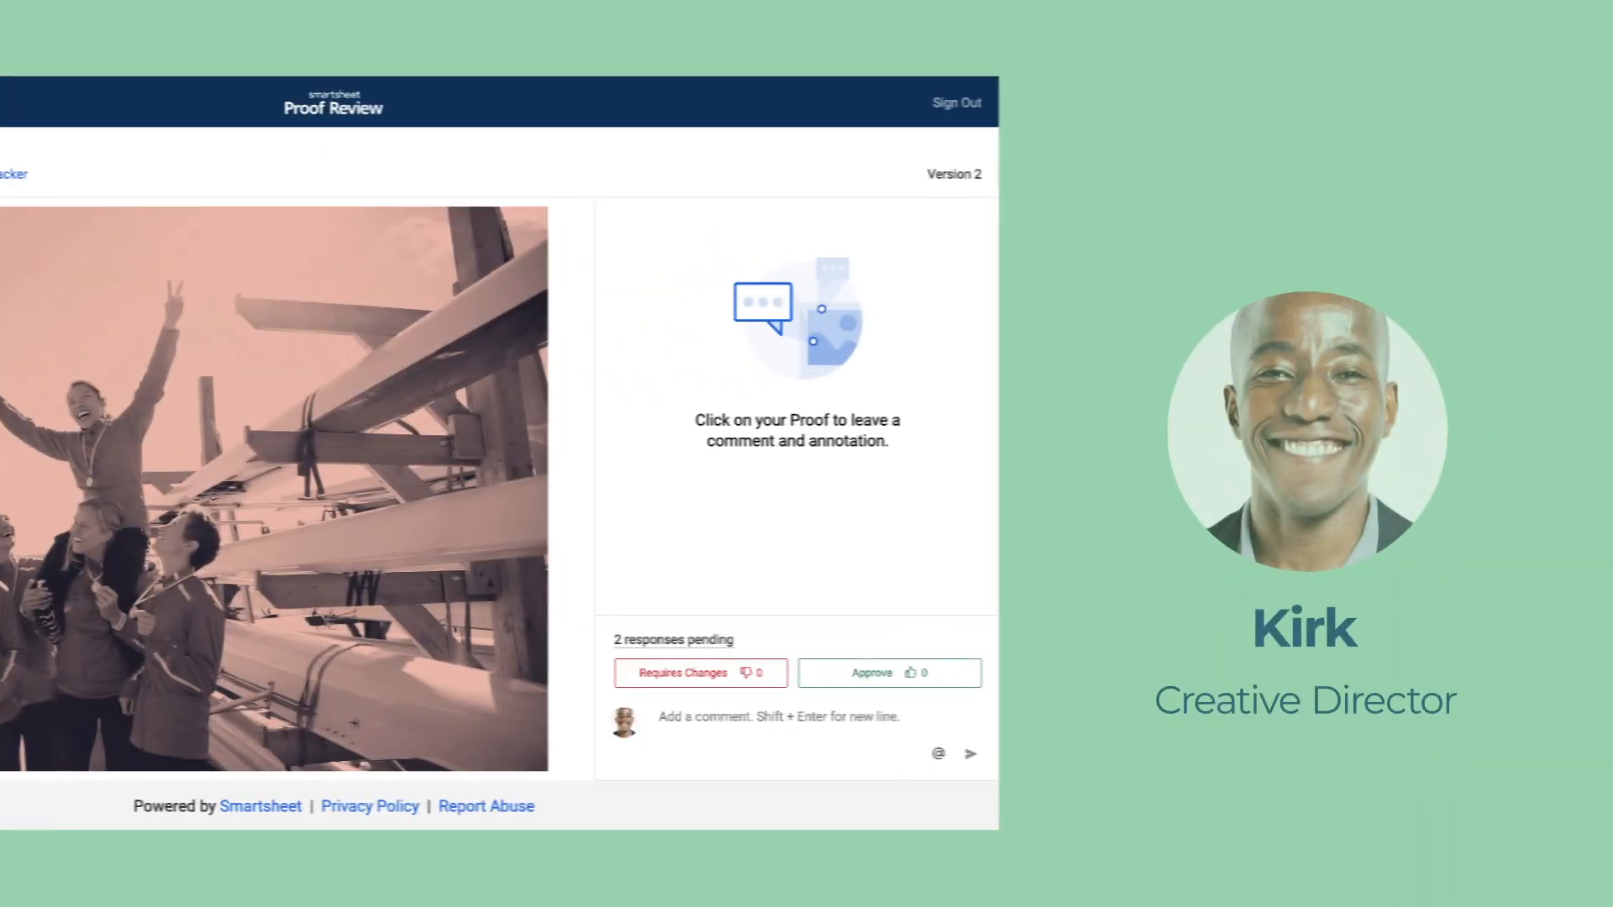
Step: Approve Version 2 of the team win social proof in Proof Review
click(891, 672)
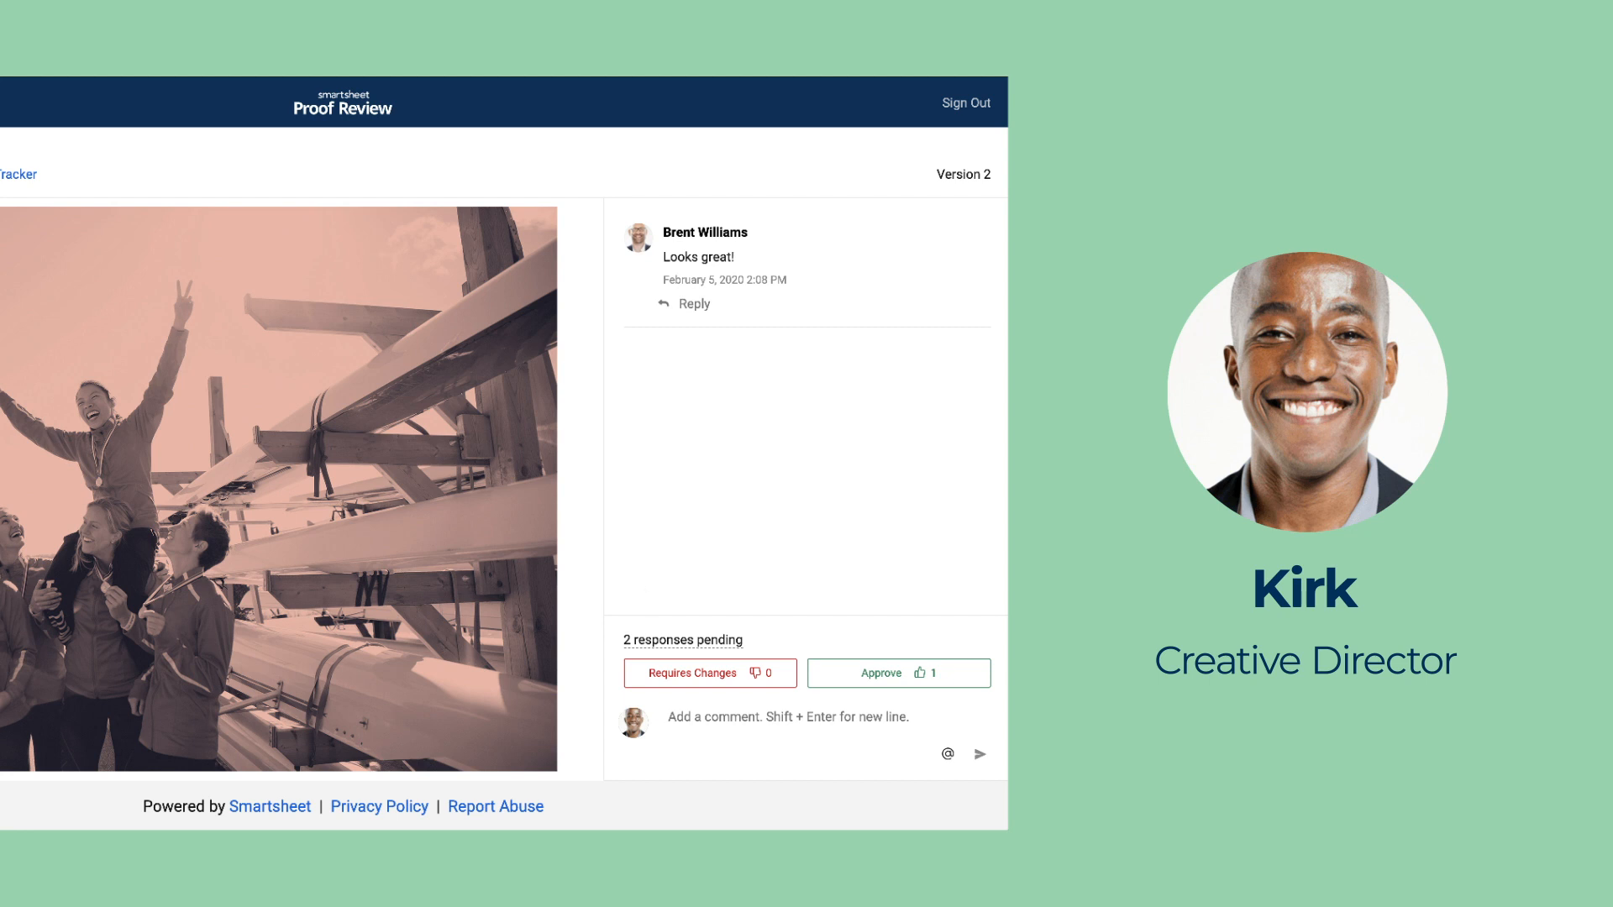
mouse_move(842, 684)
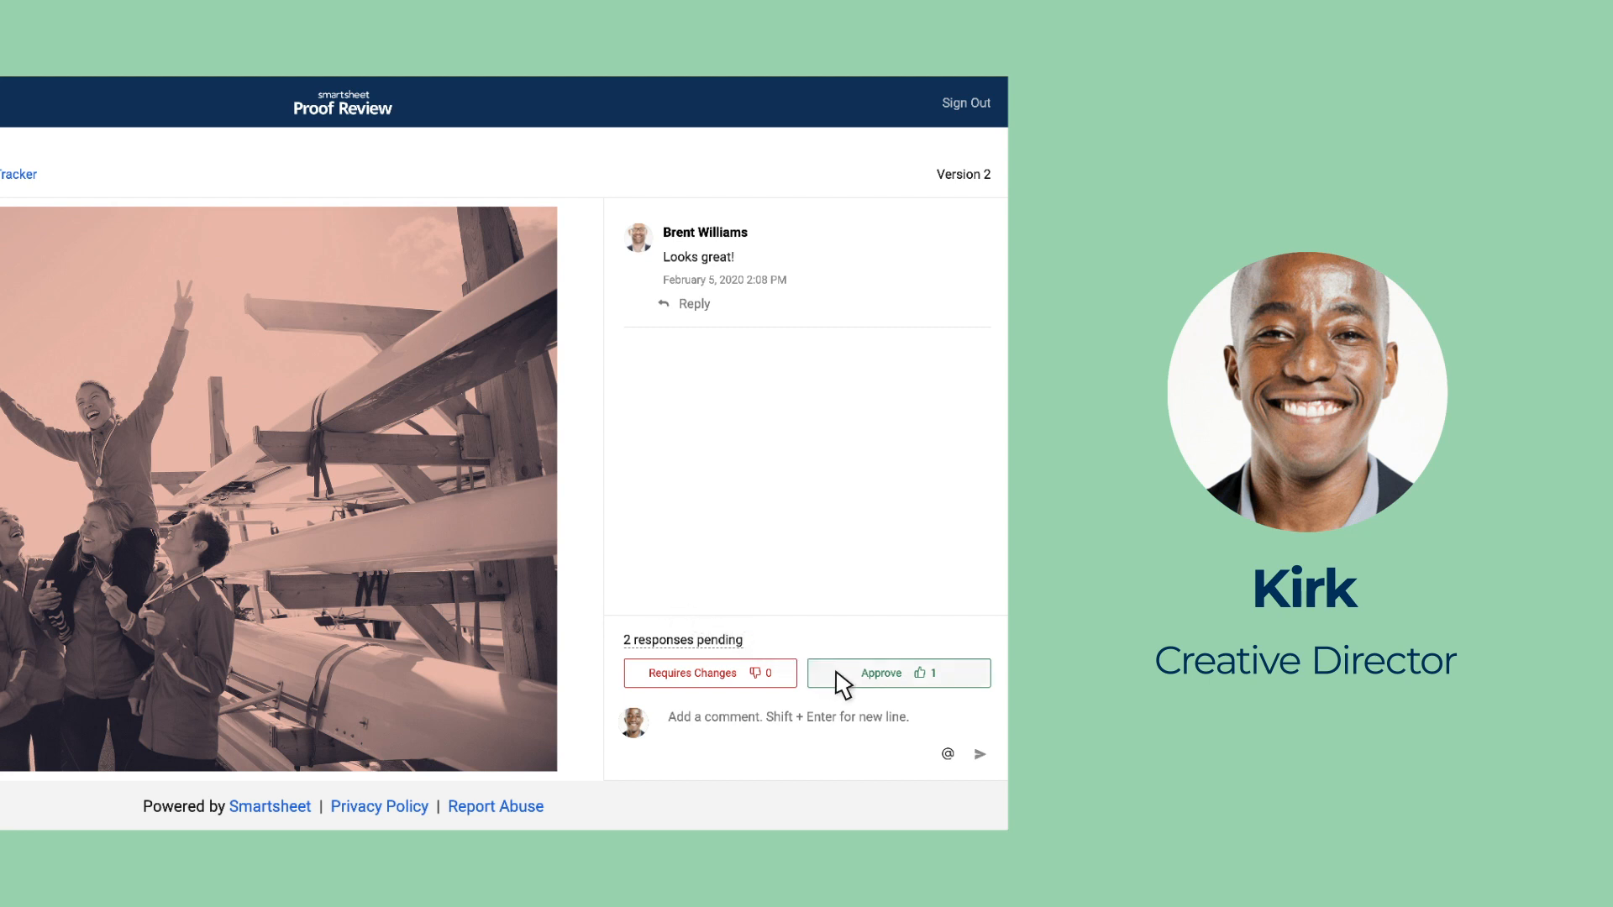
click(898, 673)
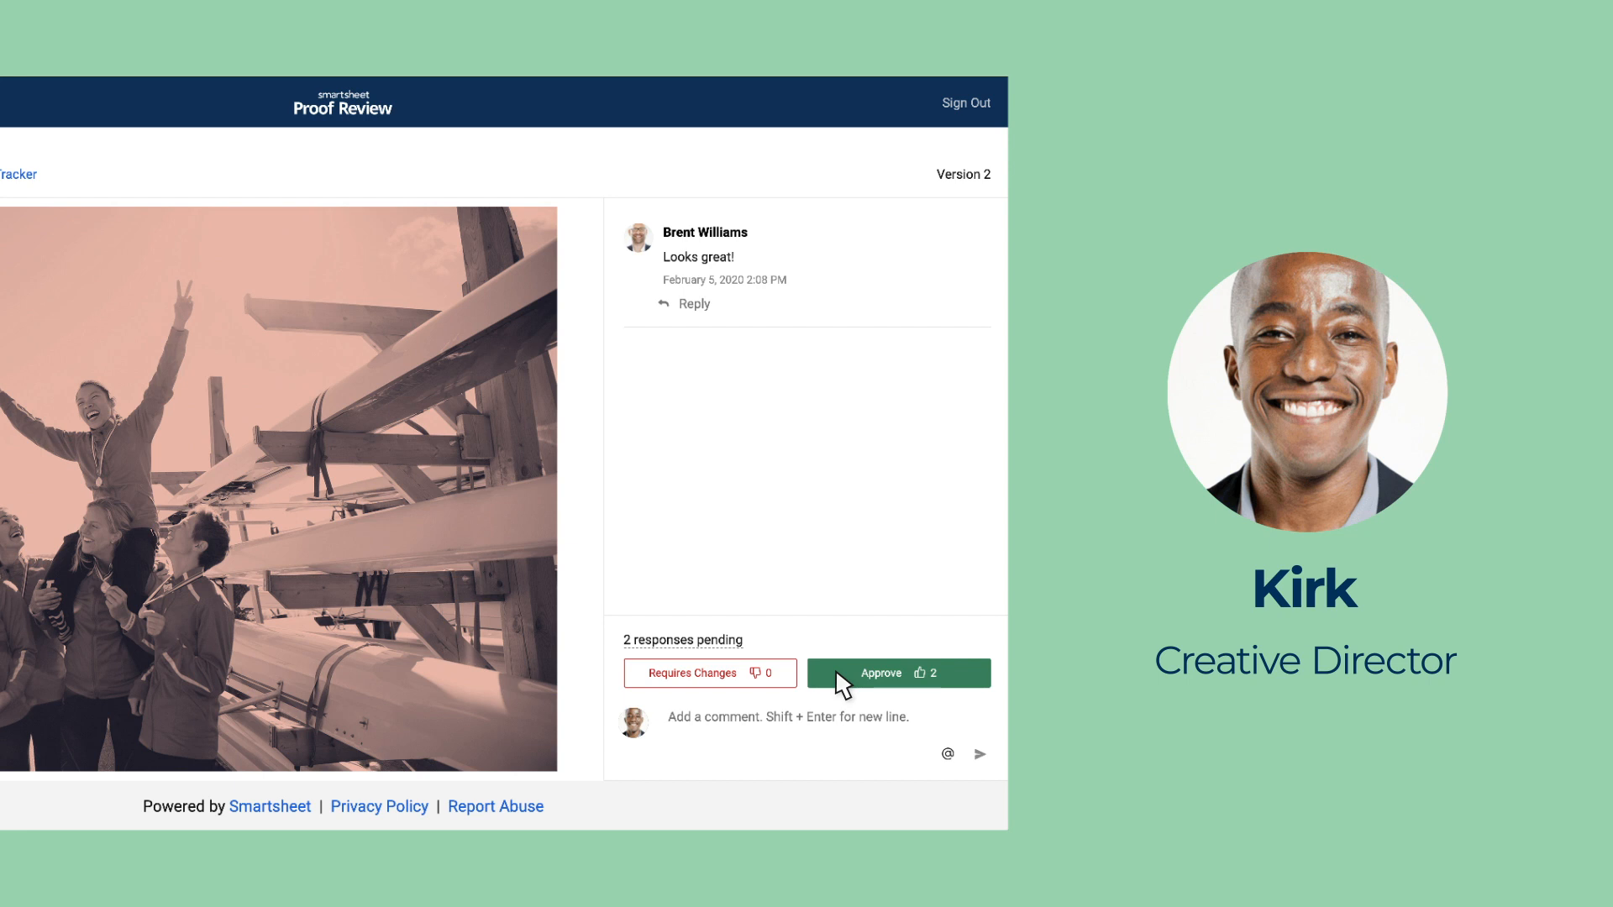